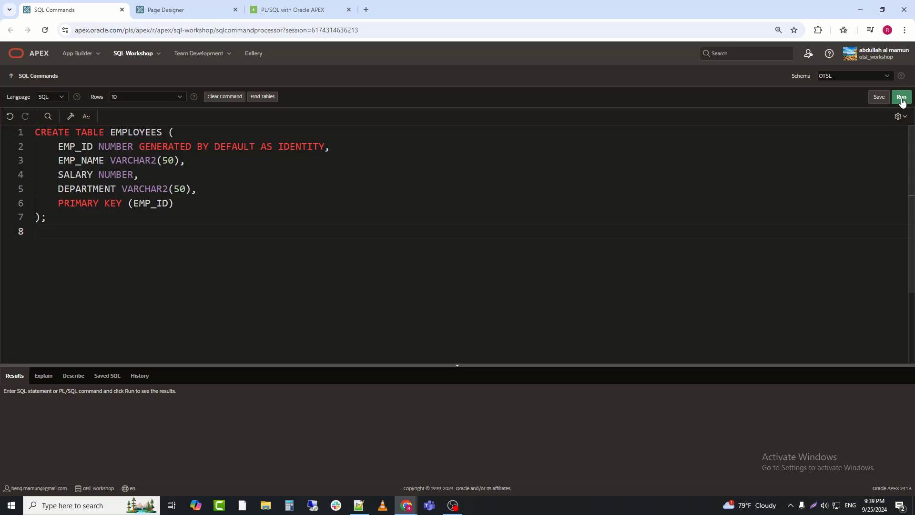
# Step: Run the CREATE TABLE statement and the follow-up scripts in SQL Commands
pyautogui.click(902, 97)
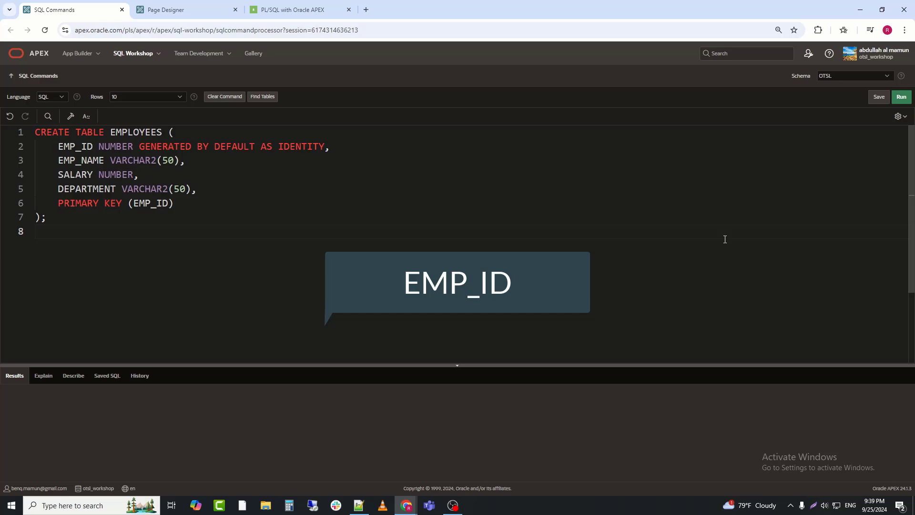
pyautogui.click(900, 96)
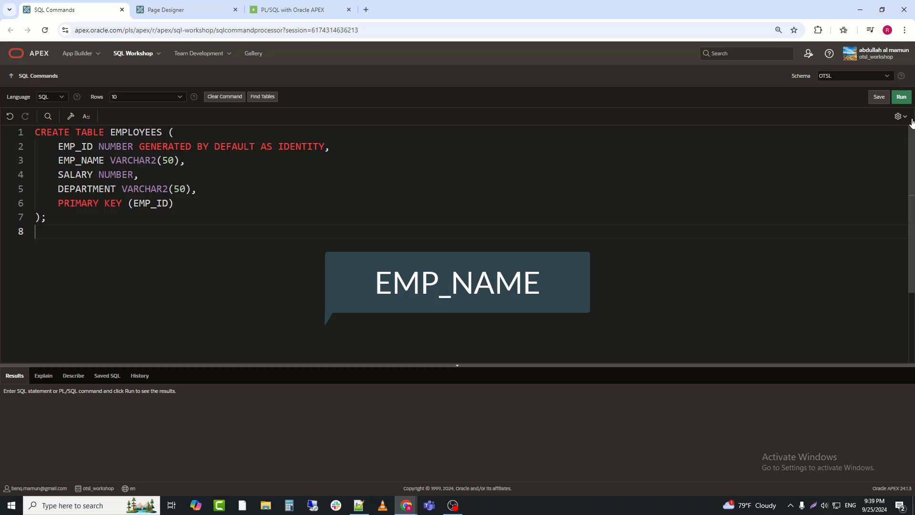
pyautogui.click(901, 97)
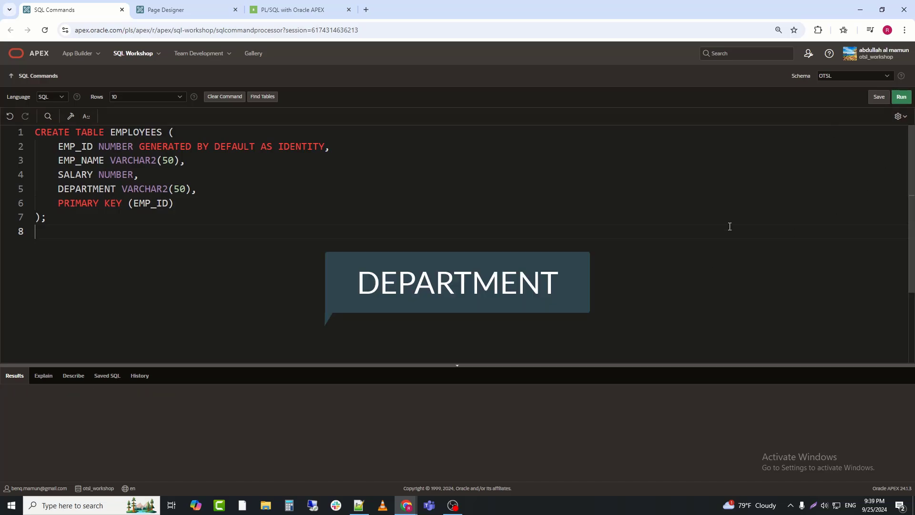
pyautogui.click(901, 96)
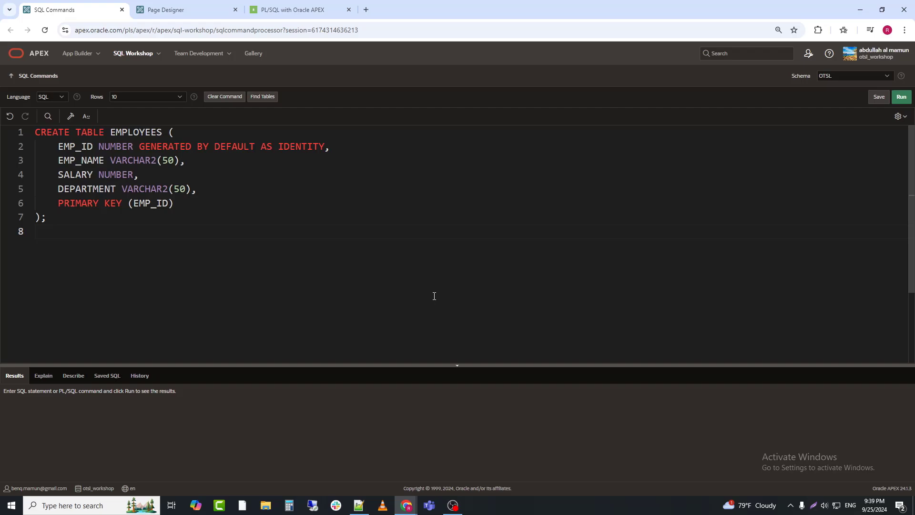
pyautogui.moveTo(724, 239)
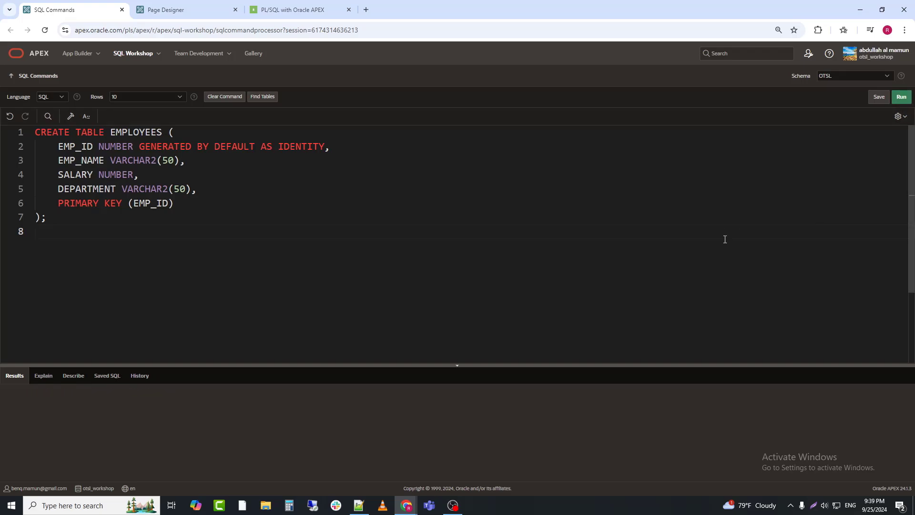
pyautogui.click(900, 96)
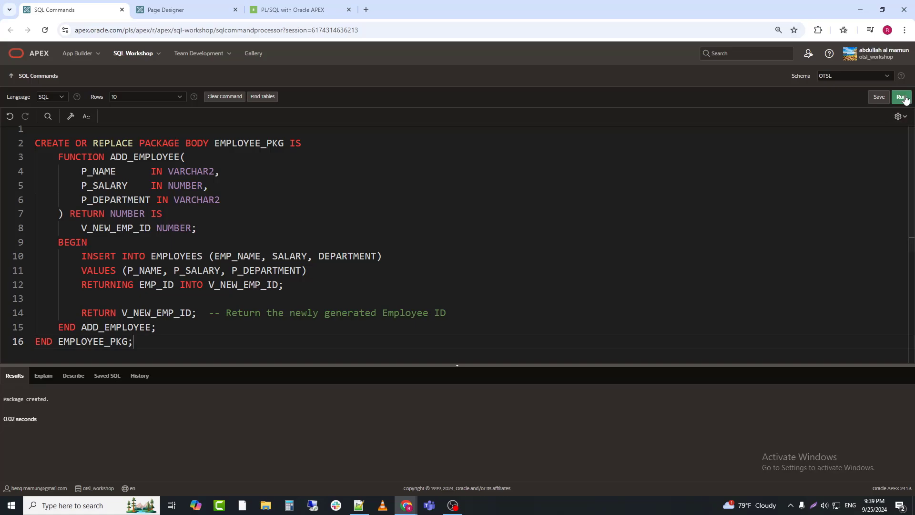
# Step: Compile the EMPLOYEE_PKG spec and body, then bring up page 3 in Page Designer
pyautogui.click(901, 97)
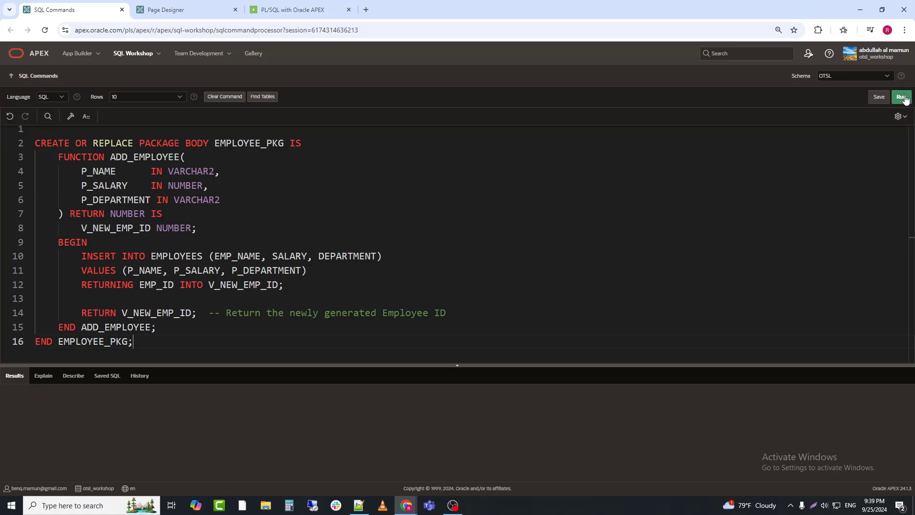
pyautogui.click(901, 97)
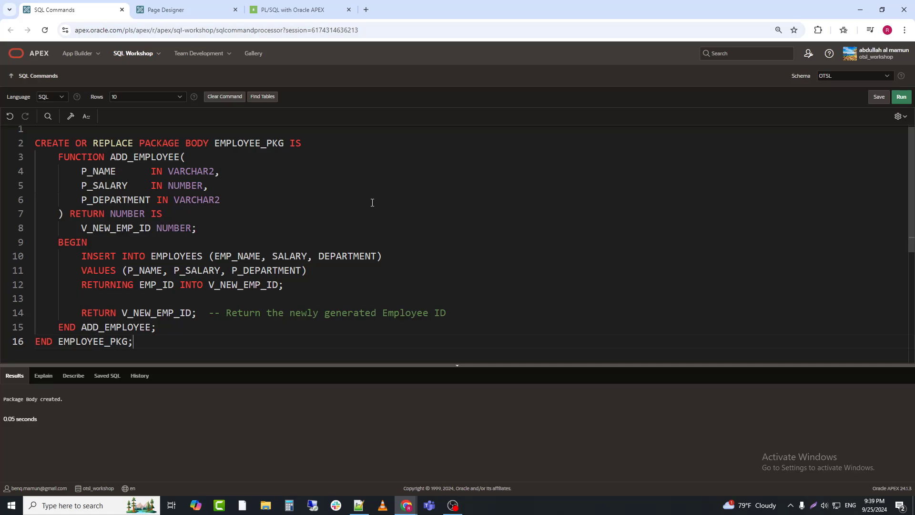
pyautogui.click(182, 10)
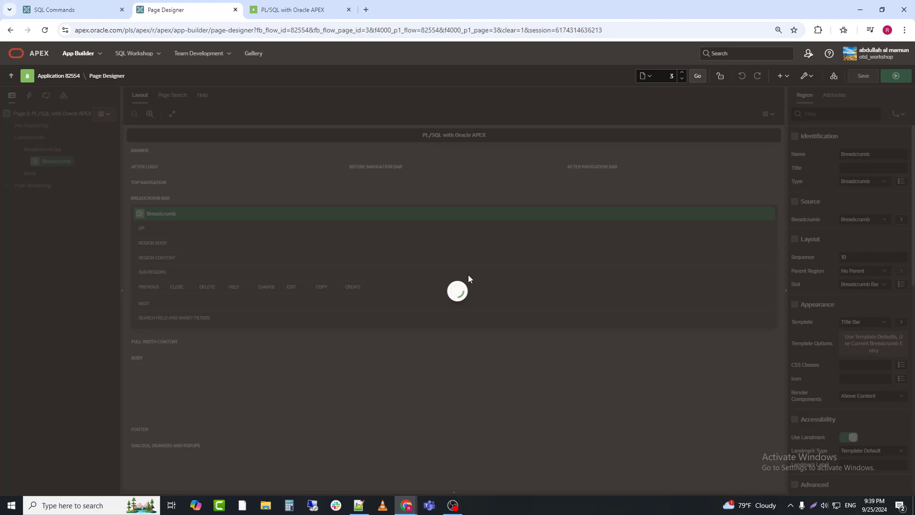
# Step: Add an 'Employee' Form region to the page body on table EMPLOYEES
pyautogui.rightClick(29, 172)
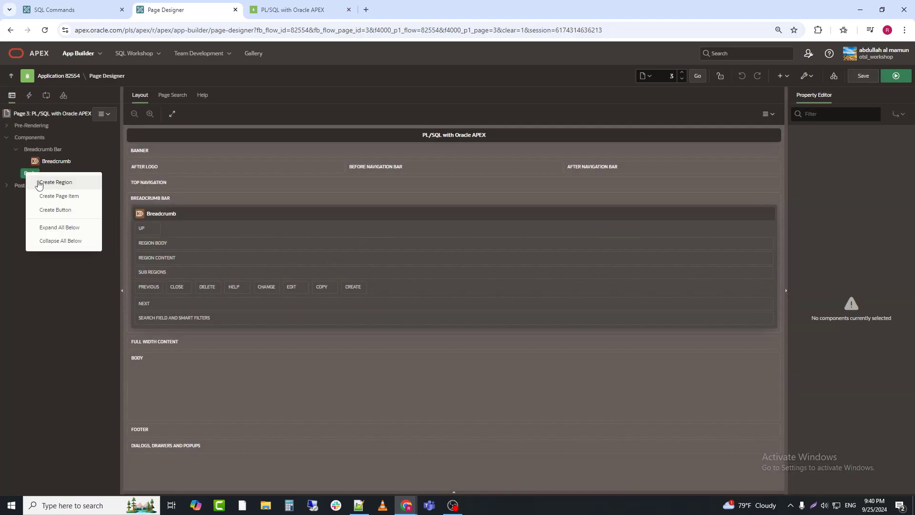
pyautogui.click(56, 182)
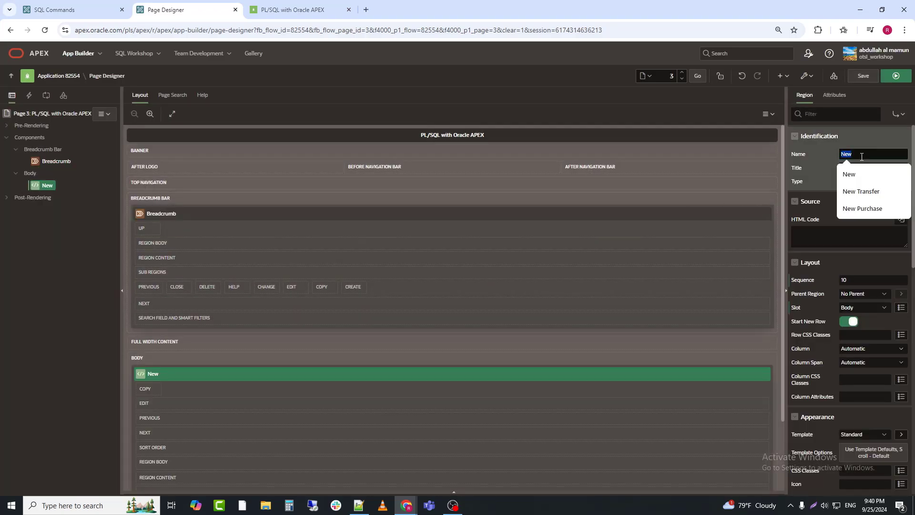
pyautogui.write('Employee')
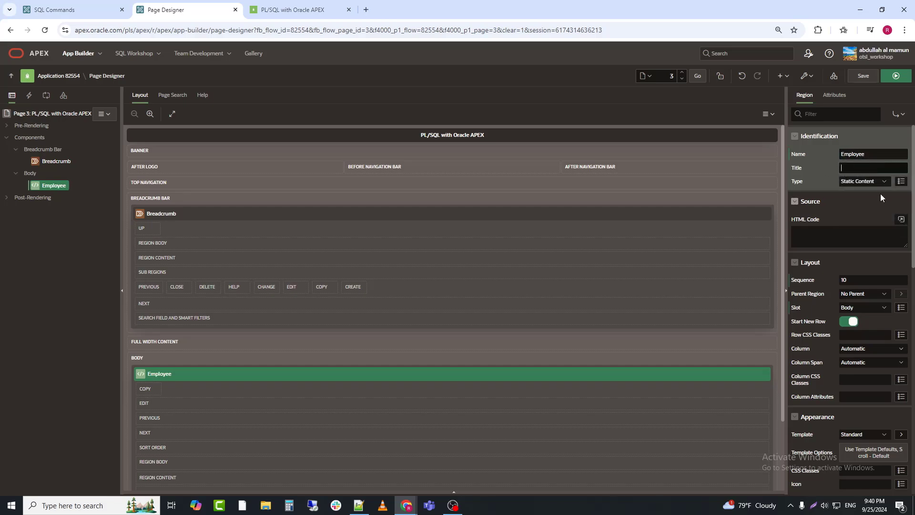
pyautogui.click(864, 182)
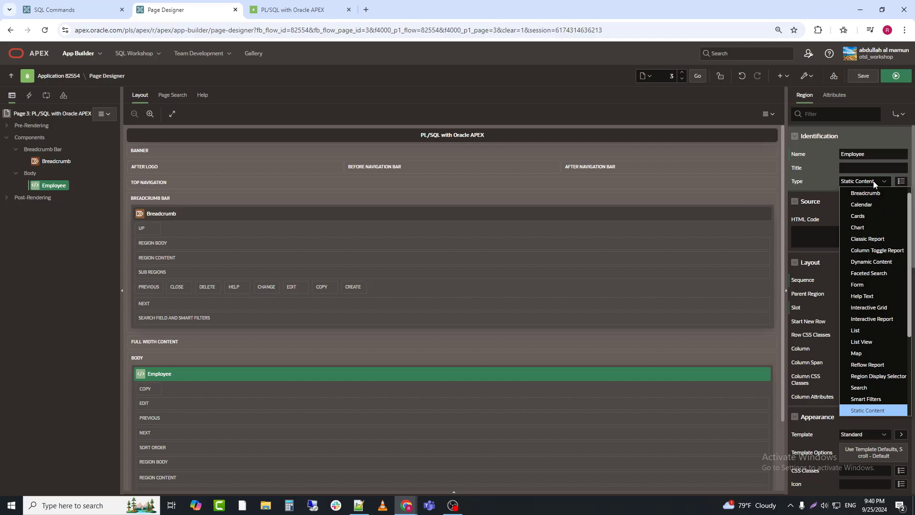
pyautogui.click(857, 284)
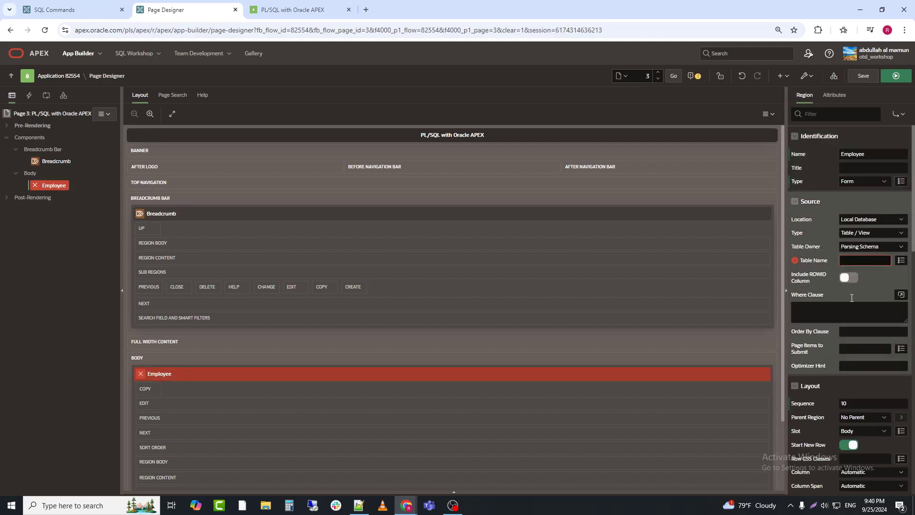
pyautogui.write('EMPLOYEES')
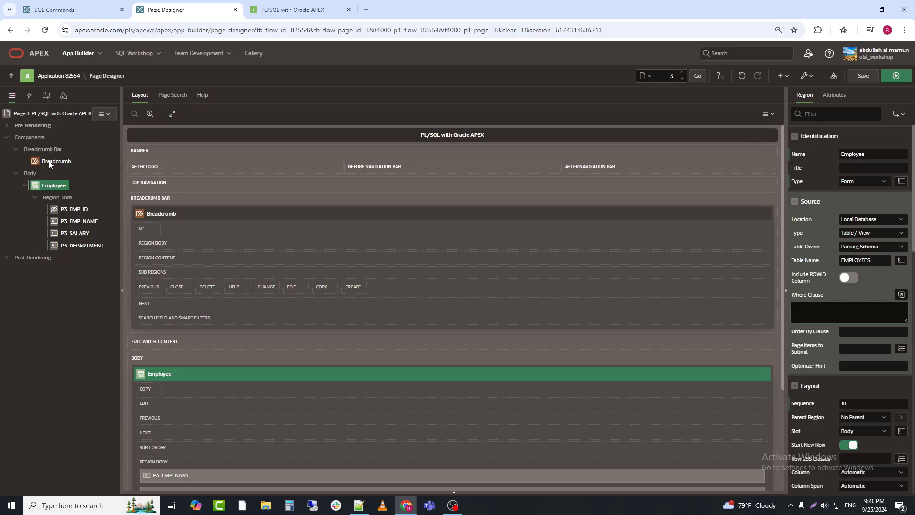
# Step: Add a CREATE button to the Breadcrumb region in its Create slot
pyautogui.rightClick(56, 161)
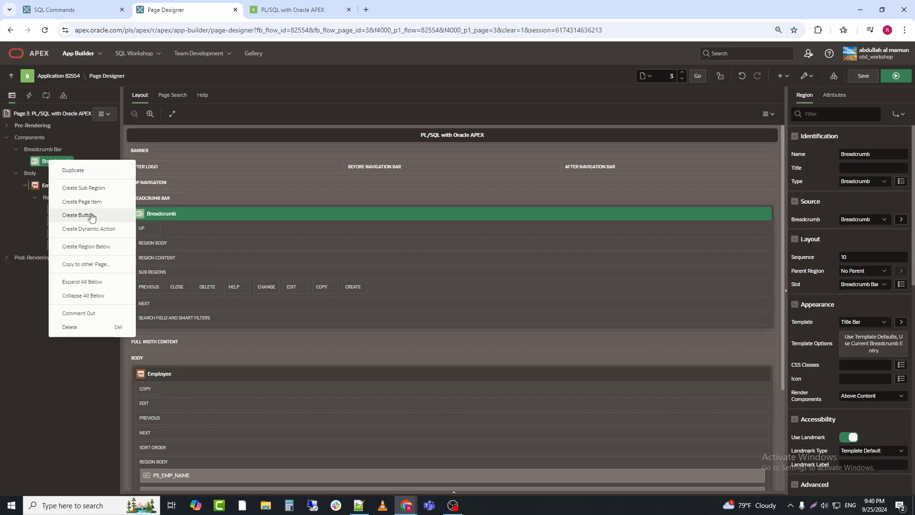
pyautogui.click(78, 215)
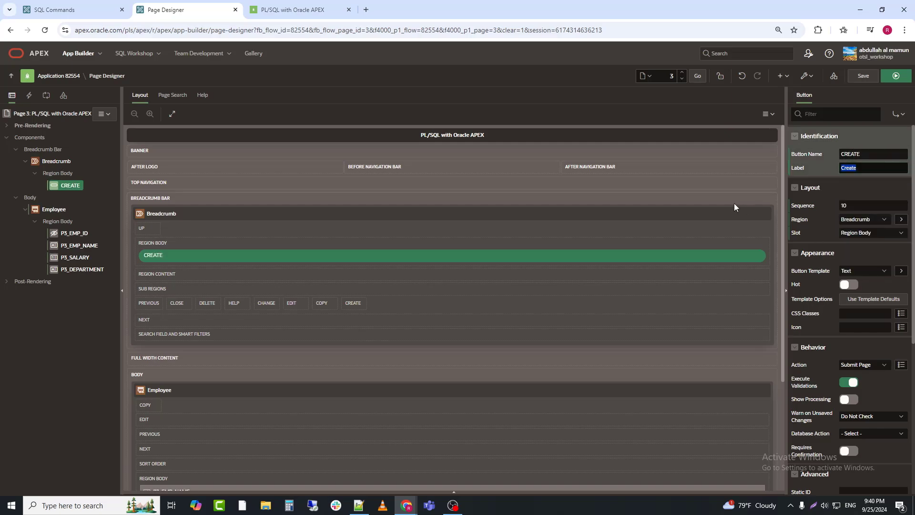
pyautogui.click(869, 232)
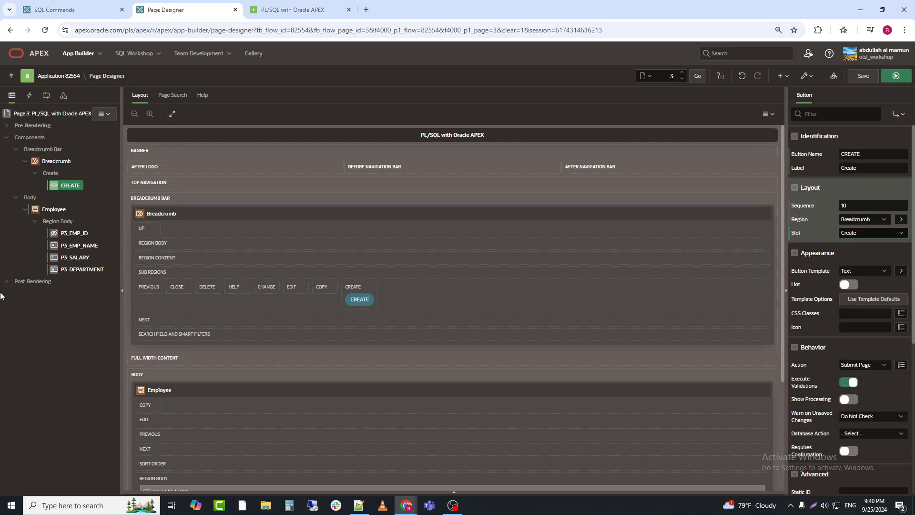
pyautogui.click(45, 95)
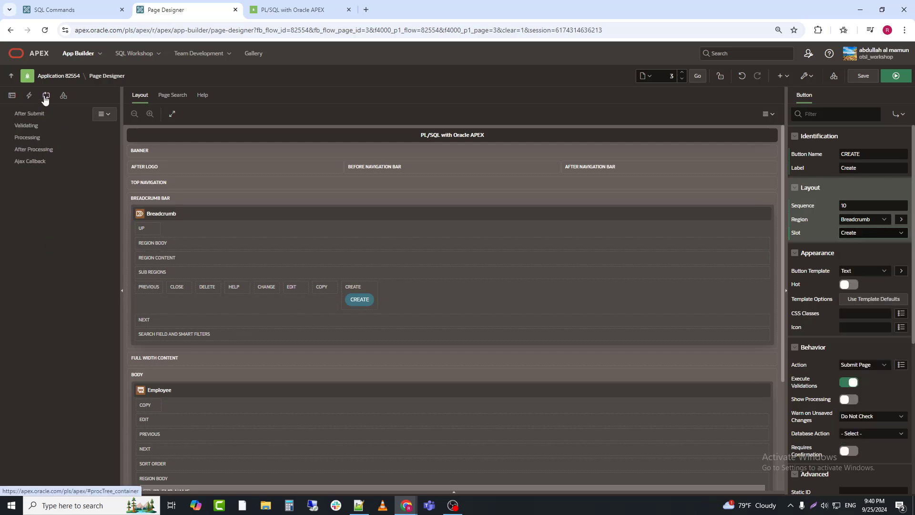
# Step: Create a 'PL/SQL process' whose code calls EMPLOYEE_PKG.ADD_EMPLOYEE with success messages
pyautogui.rightClick(27, 137)
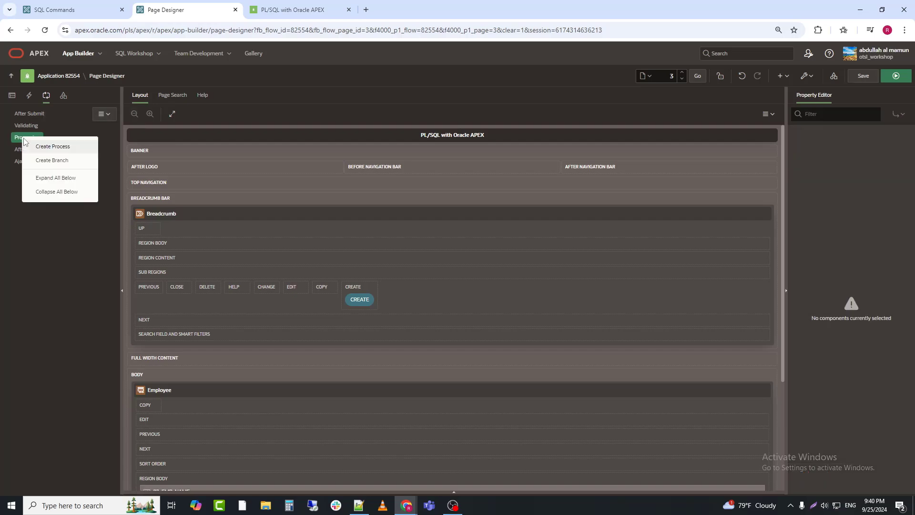
pyautogui.click(53, 146)
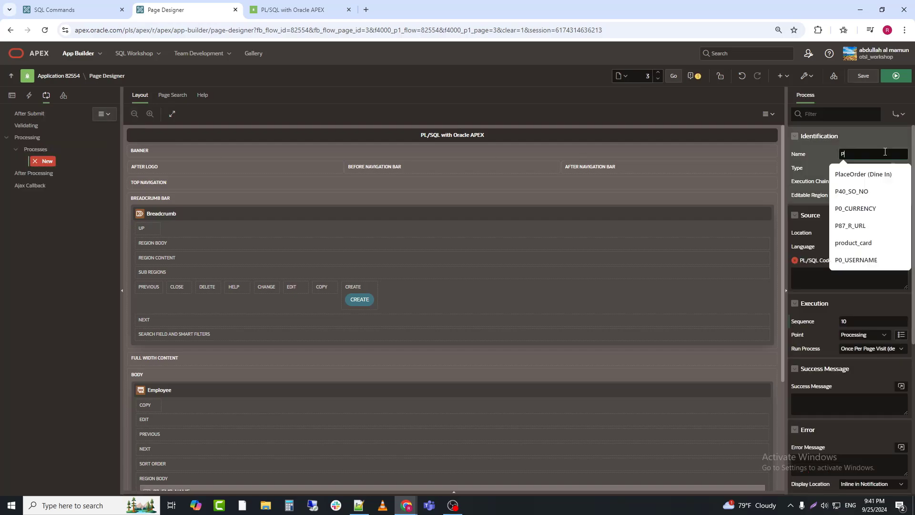
pyautogui.write('K')
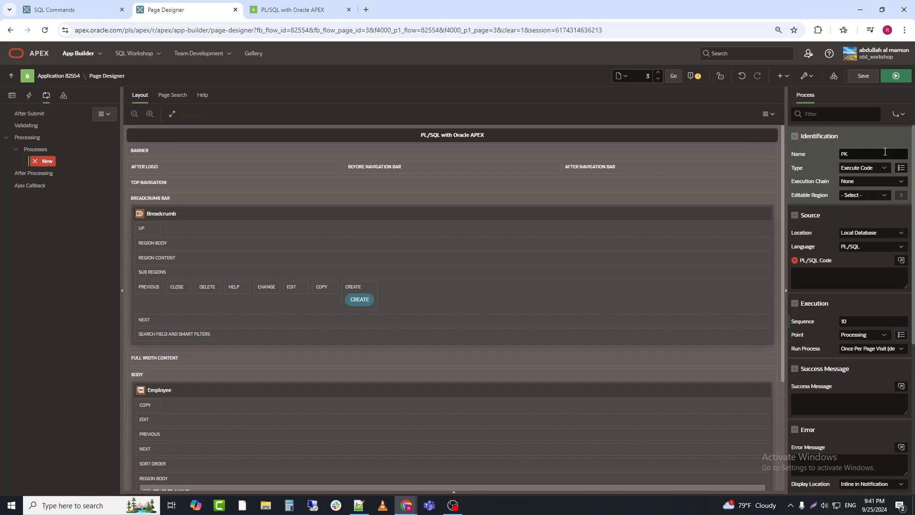
pyautogui.write('PL/SQL process')
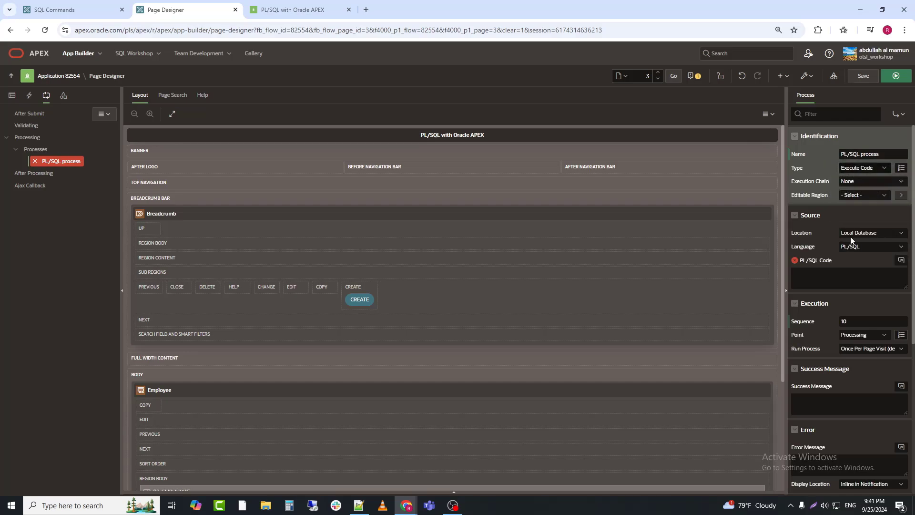
pyautogui.click(900, 260)
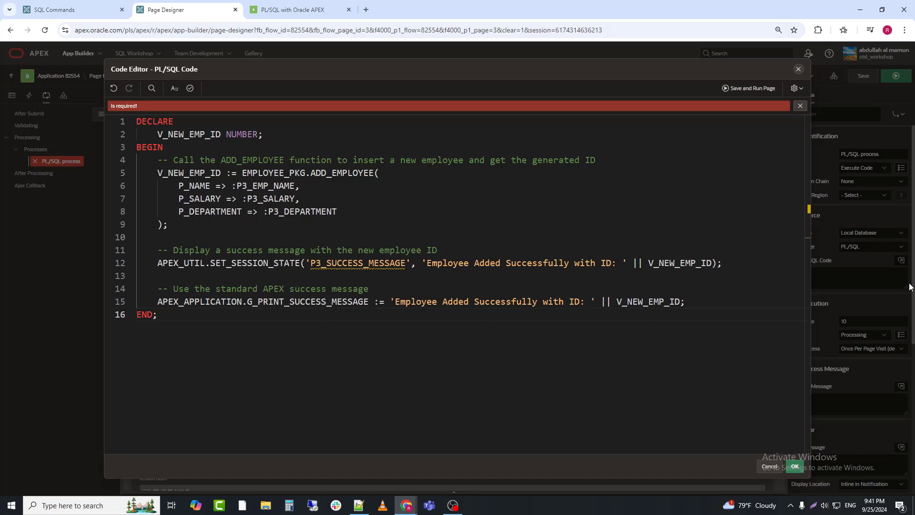
# Step: Validate the ADD_EMPLOYEE PL/SQL block and save it into the process
pyautogui.click(157, 314)
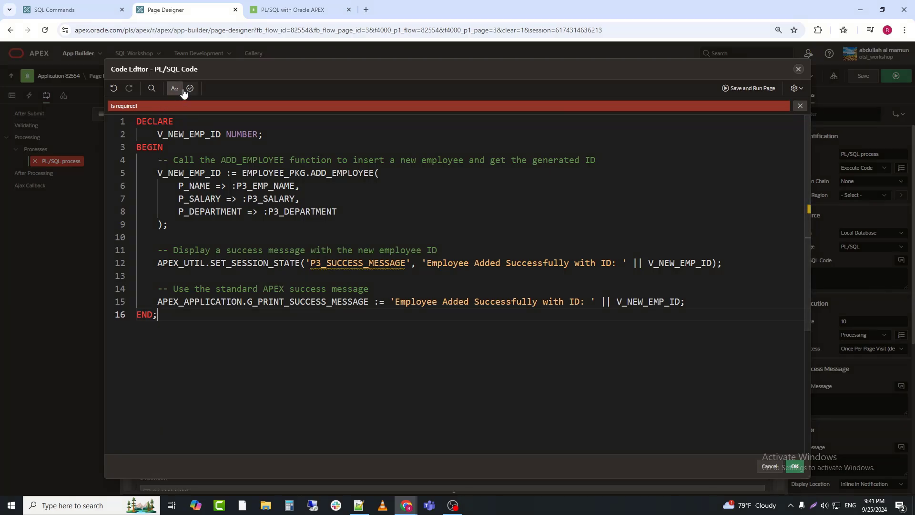
pyautogui.click(189, 87)
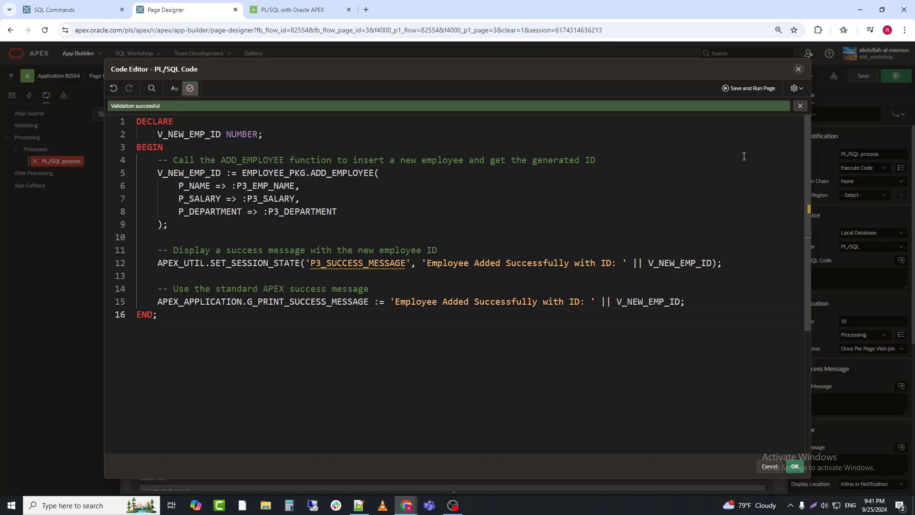
pyautogui.click(793, 466)
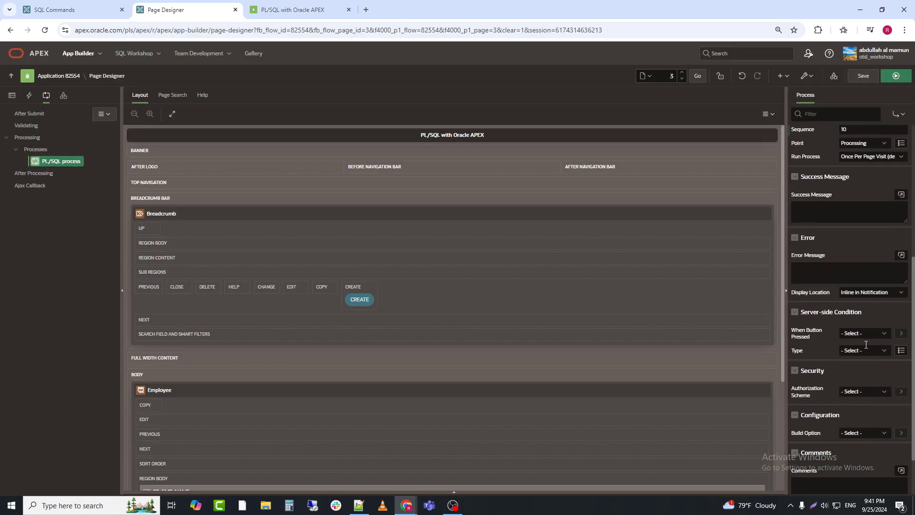
# Step: Set the process's When Button Pressed condition to CREATE
pyautogui.click(863, 332)
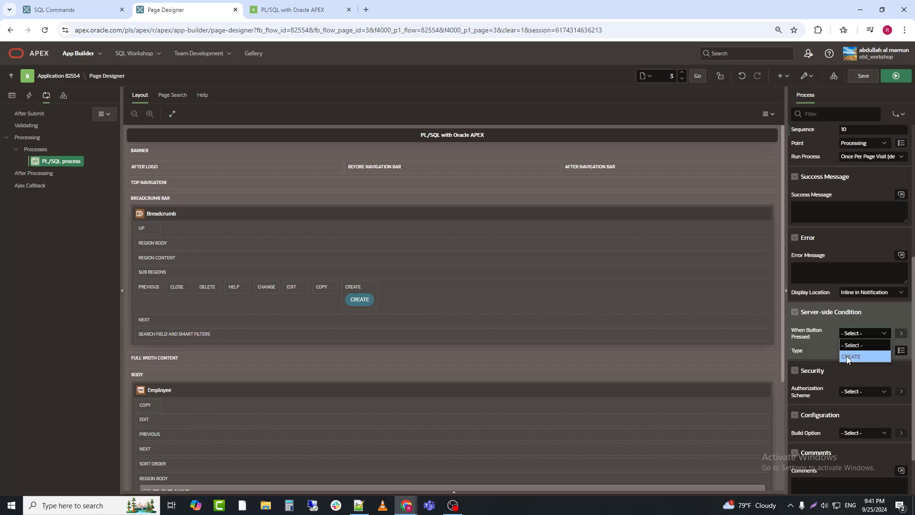
pyautogui.click(852, 356)
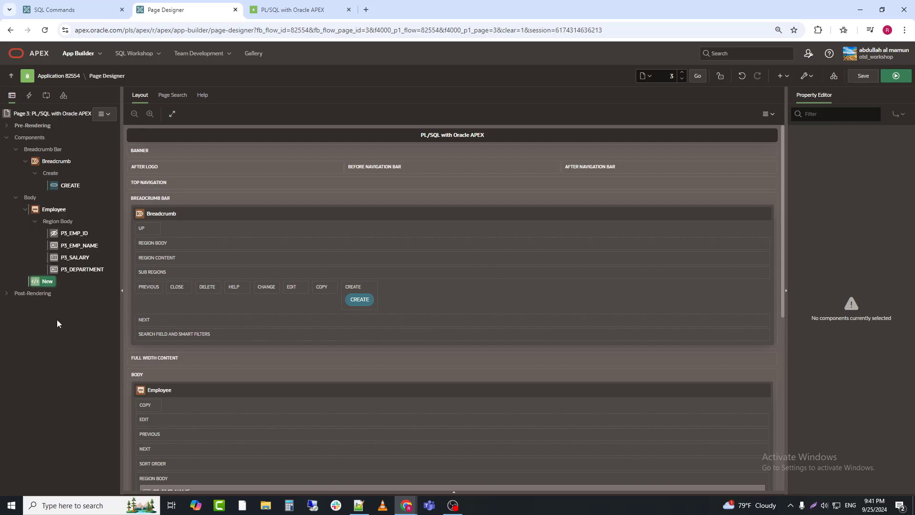
# Step: Change the New region's type to Classic Report with table EMPLOYEES
pyautogui.click(861, 182)
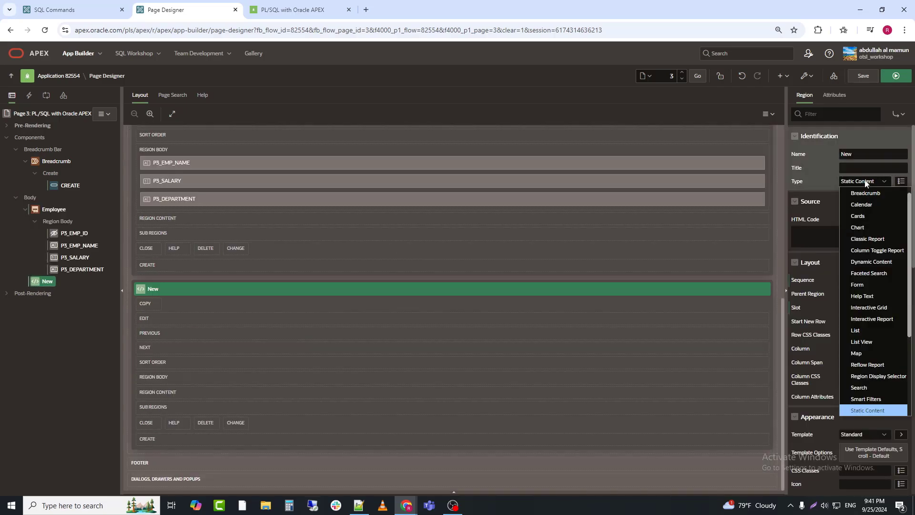
pyautogui.moveTo(868, 238)
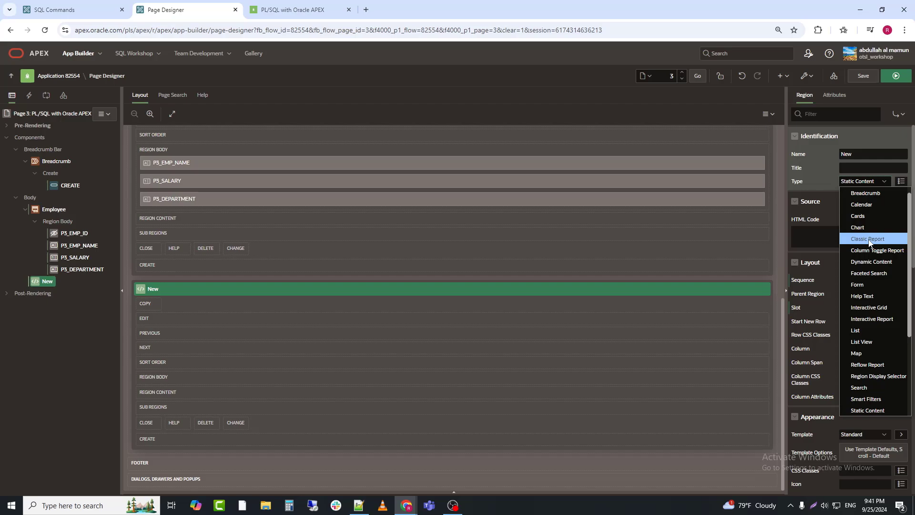
pyautogui.click(869, 239)
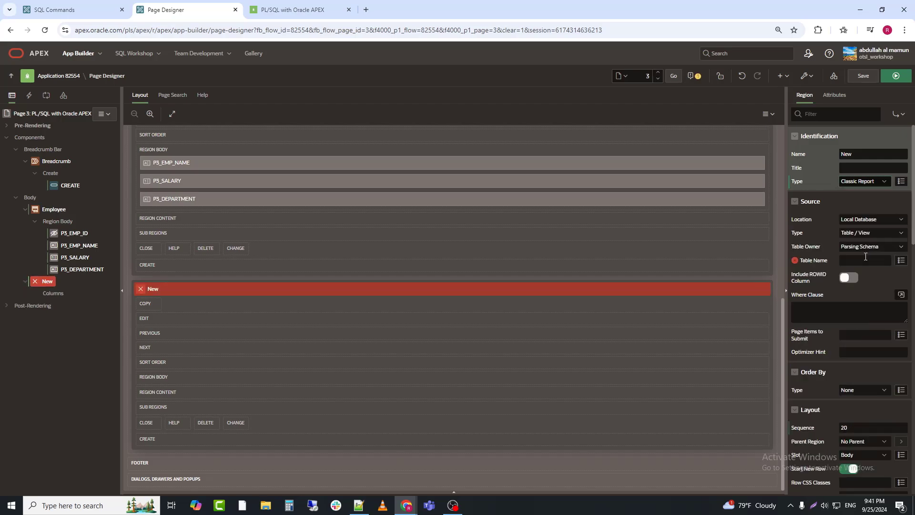
pyautogui.click(53, 209)
pyautogui.write('EMPLOYEES')
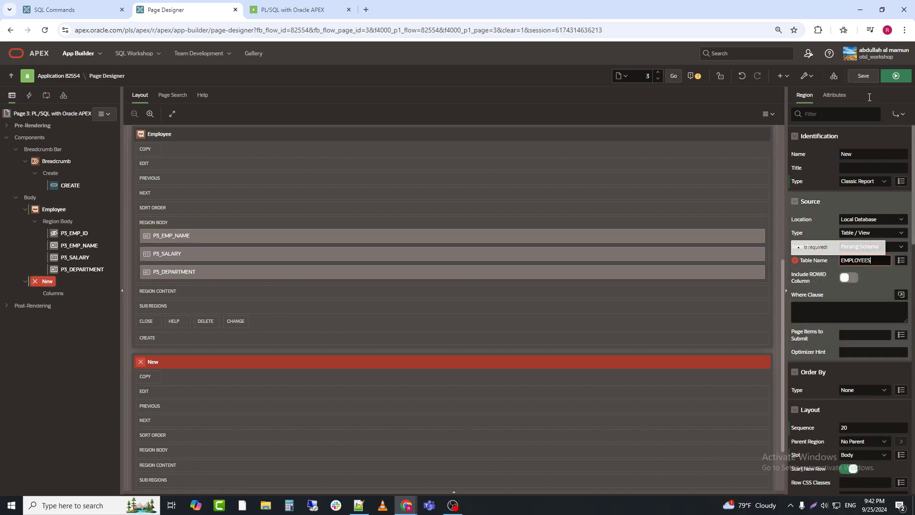
pyautogui.click(896, 76)
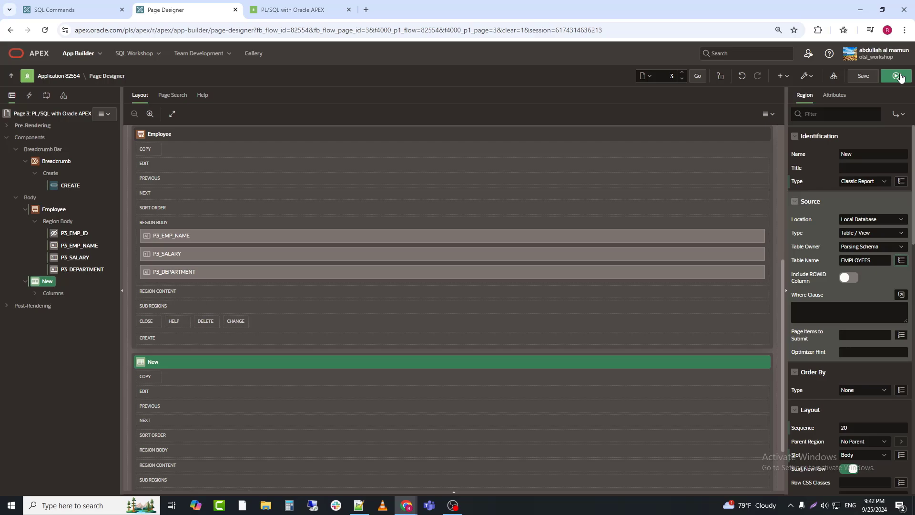
# Step: Save and run page 3, entering Jon smith, salary 5000, department IT
pyautogui.click(896, 76)
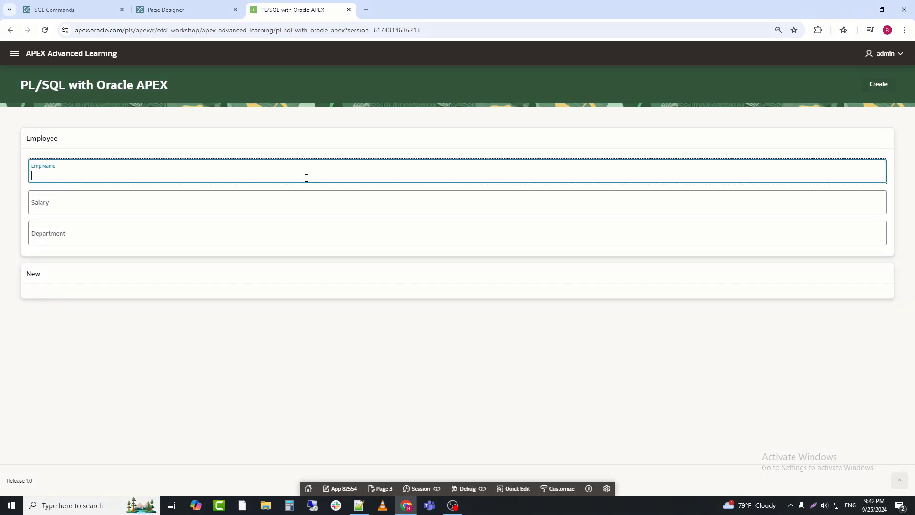
pyautogui.write('S')
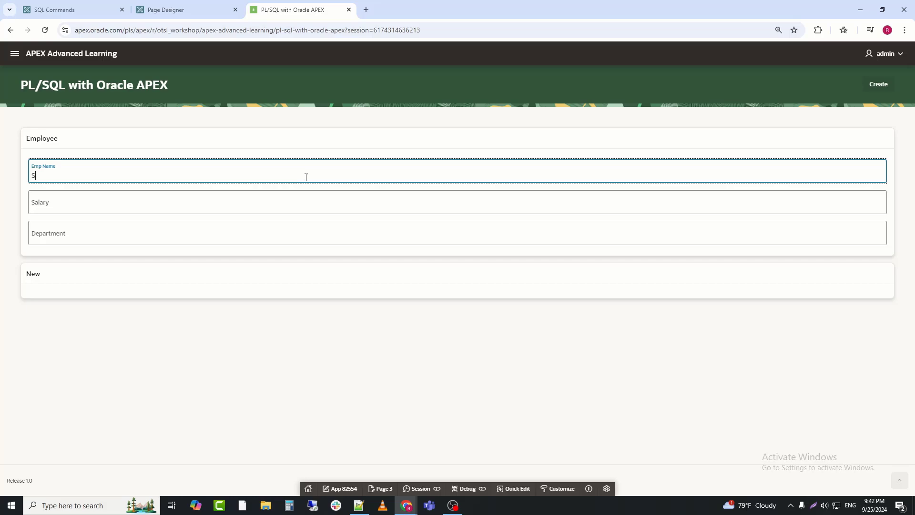
pyautogui.write('Jon smith')
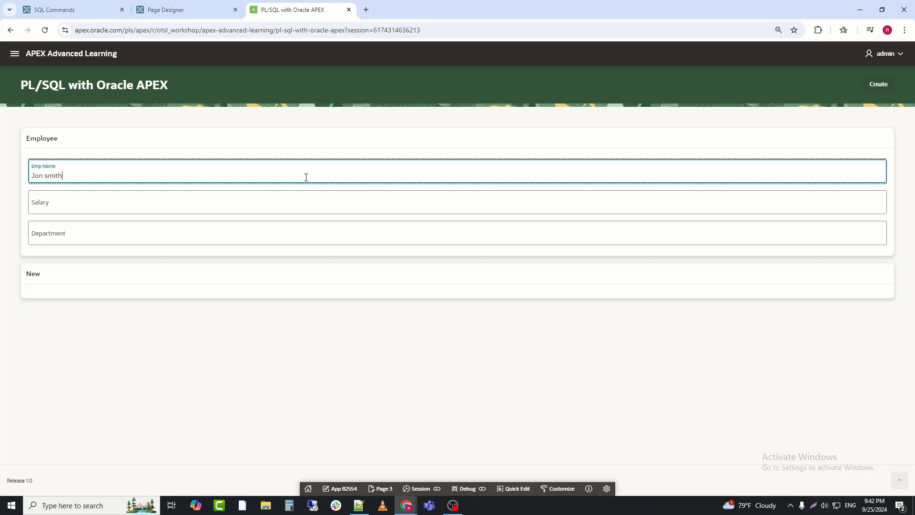
pyautogui.click(455, 202)
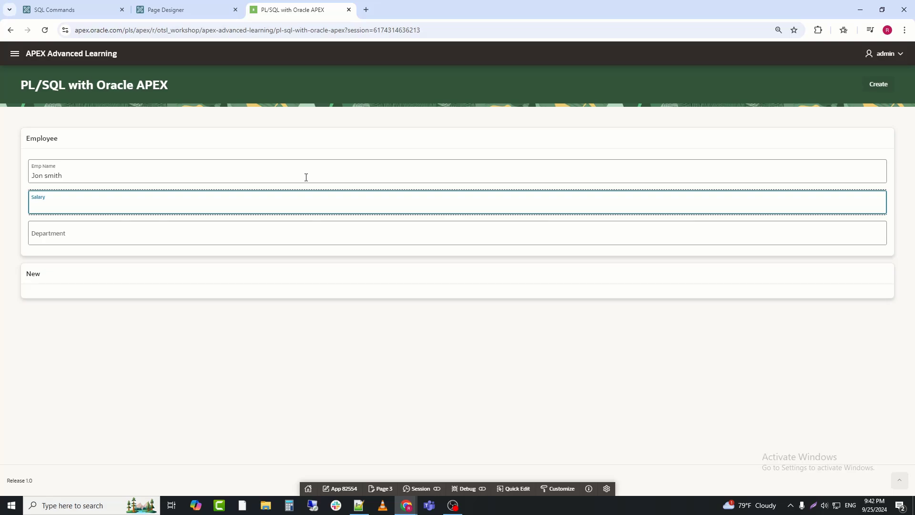
pyautogui.write('5000')
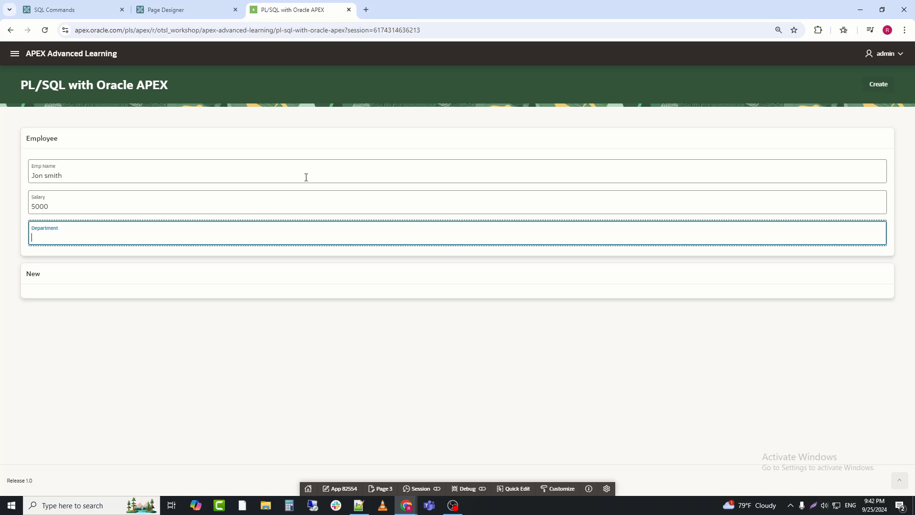
pyautogui.write('IT')
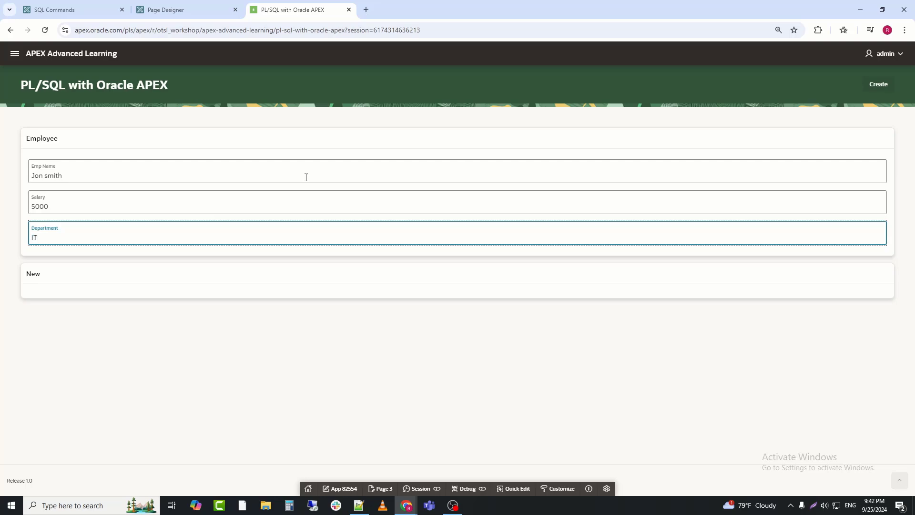
# Step: Submit with Create and dismiss the missing P3_SUCCESS_MESSAGE item error
pyautogui.click(878, 84)
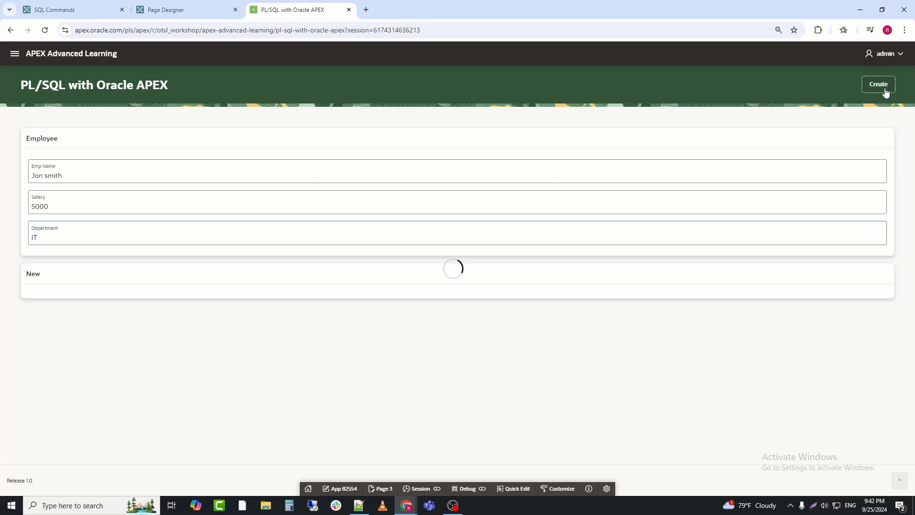
pyautogui.click(878, 84)
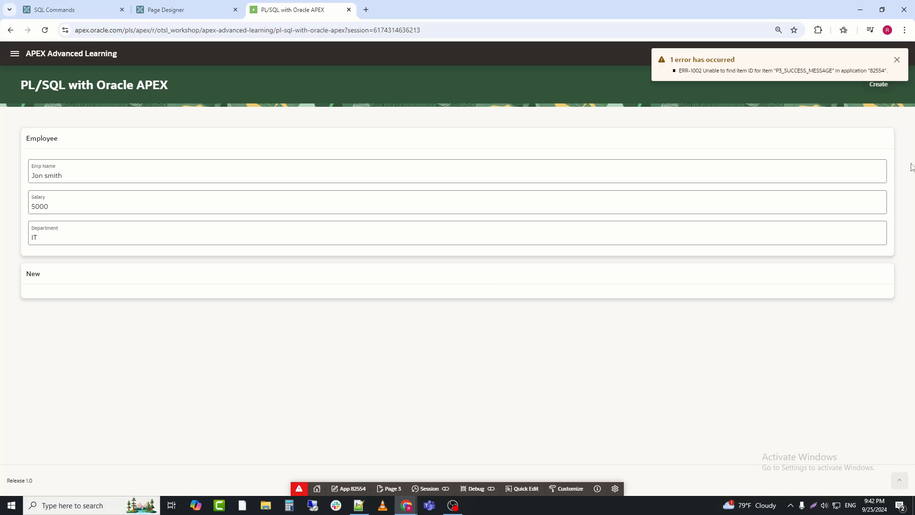
pyautogui.click(896, 60)
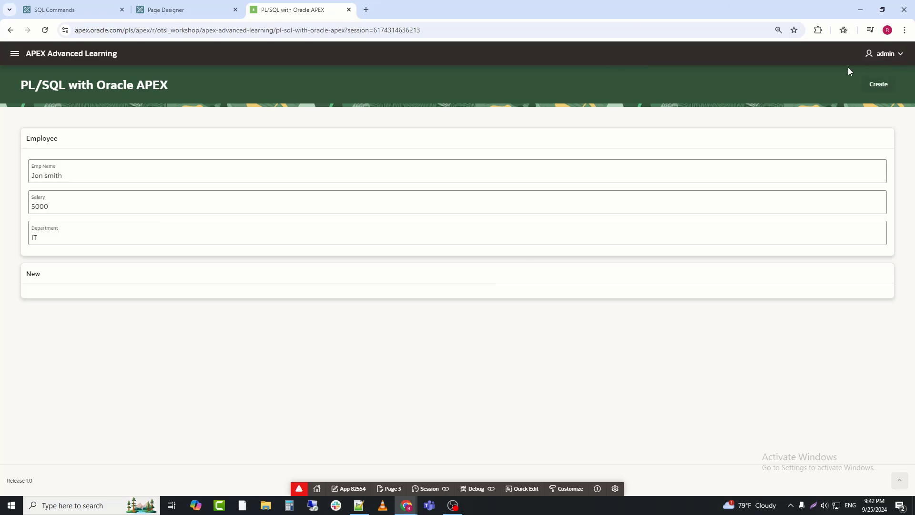
# Step: Add a P3_SUCCESS_MESSAGE page item to the Employee form region
pyautogui.click(187, 10)
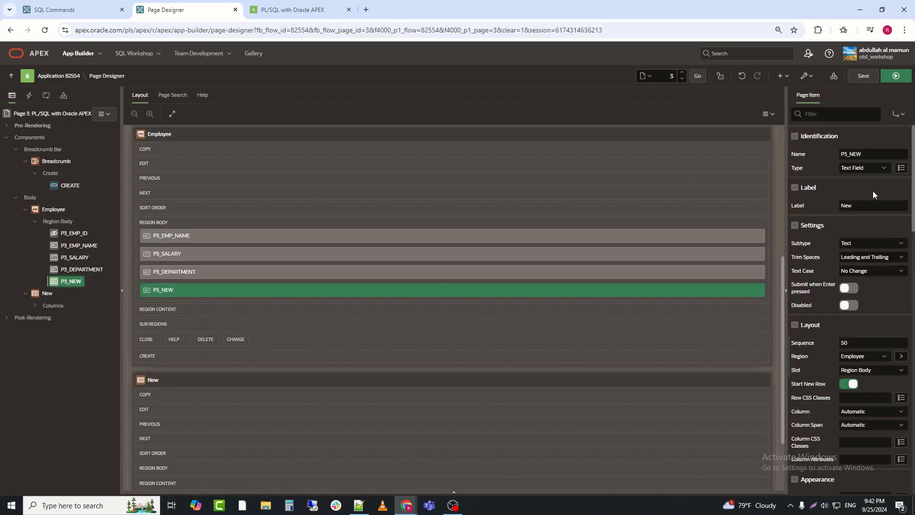
pyautogui.write('P3_SUCCESS_MESSAGE')
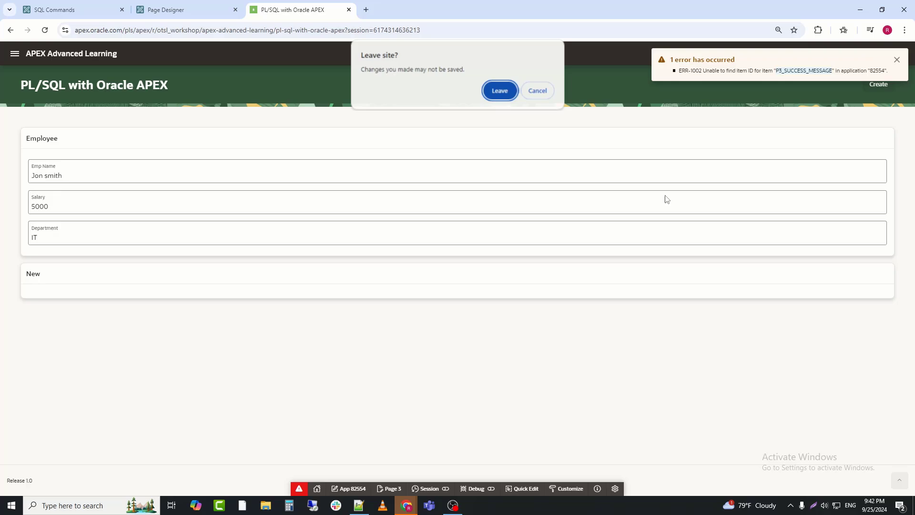
# Step: Reload the running page and create employee Jon Smith, salary 5000, department IT
pyautogui.click(499, 90)
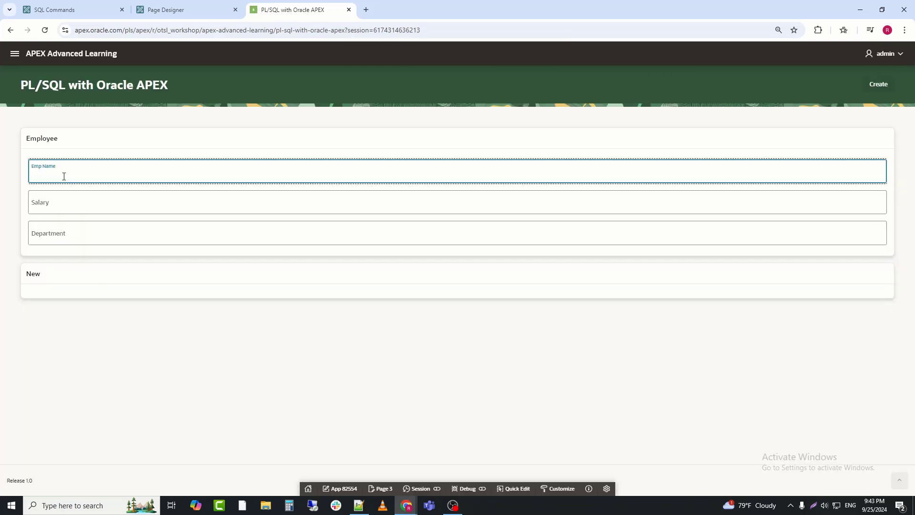
pyautogui.write('j')
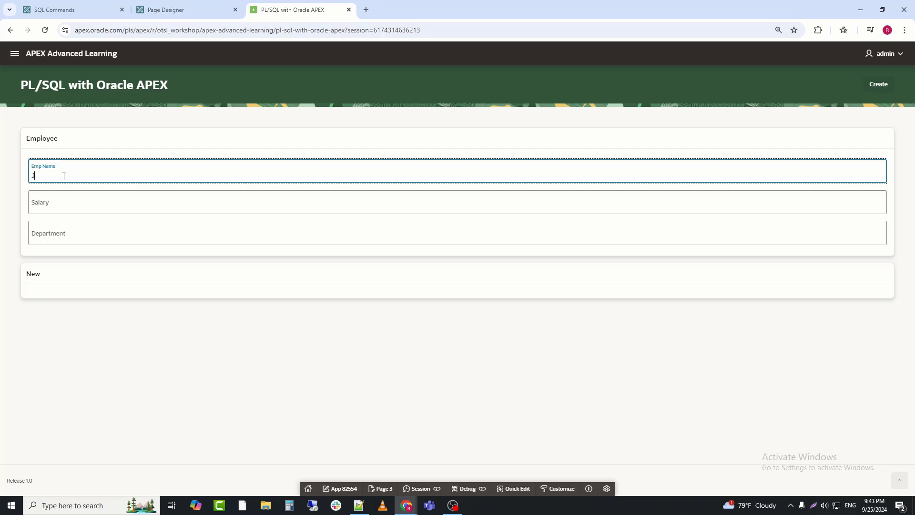
pyautogui.write('Jon Smith')
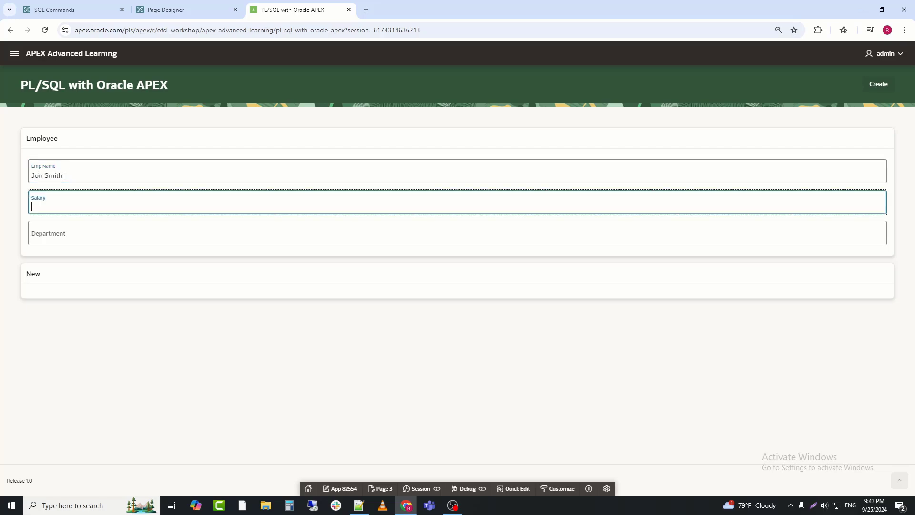
pyautogui.write('5000')
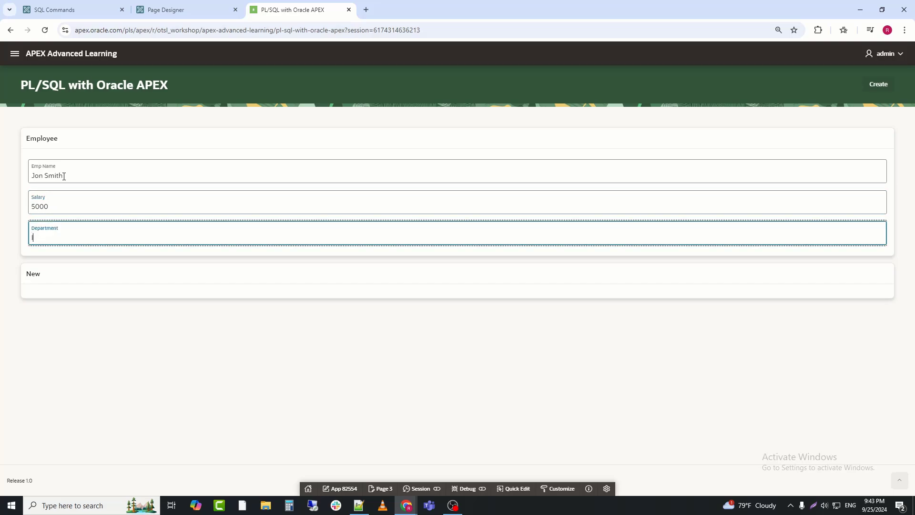
pyautogui.write('IT')
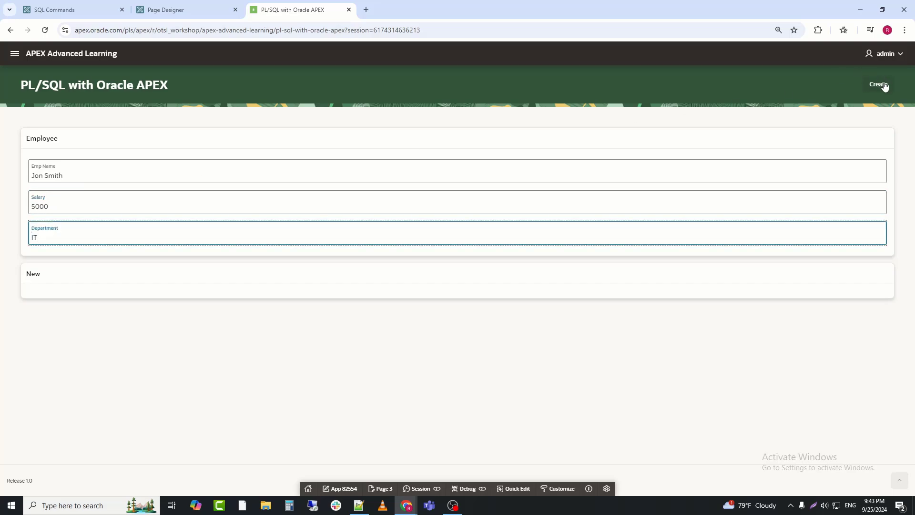
pyautogui.click(870, 85)
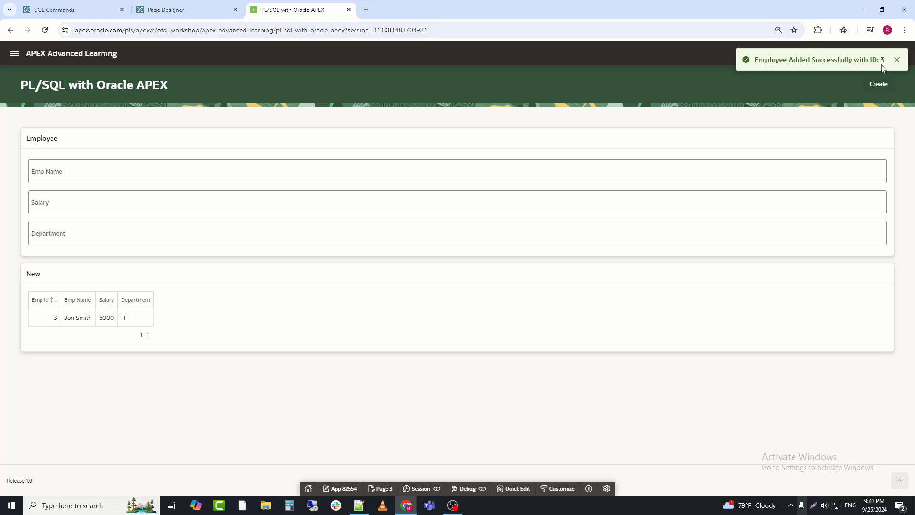
# Step: Create employee Navas with salary 6000 in department ACCOUNTS, adding a second report row
pyautogui.click(89, 172)
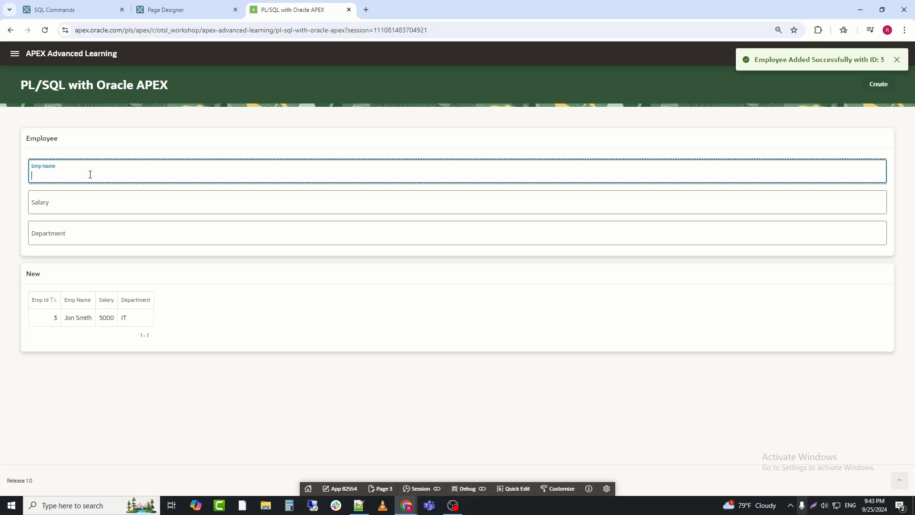
pyautogui.write('Navas')
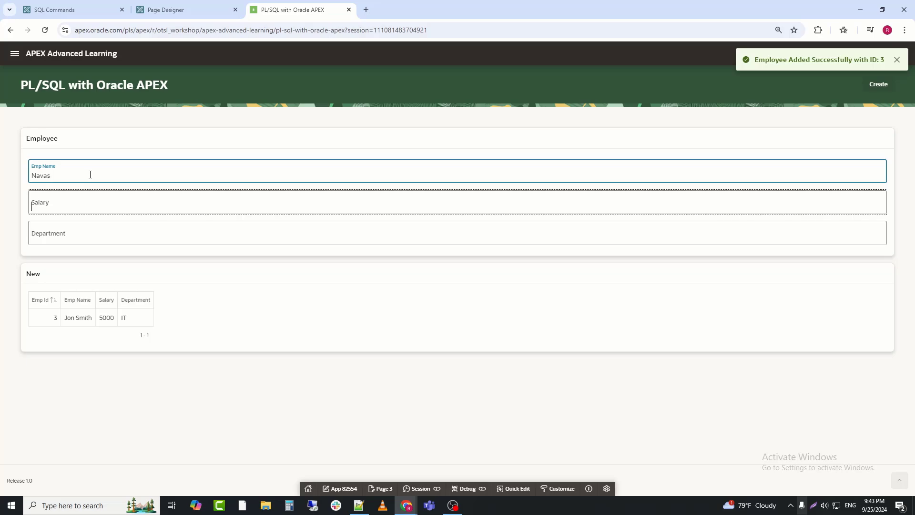
pyautogui.write('600')
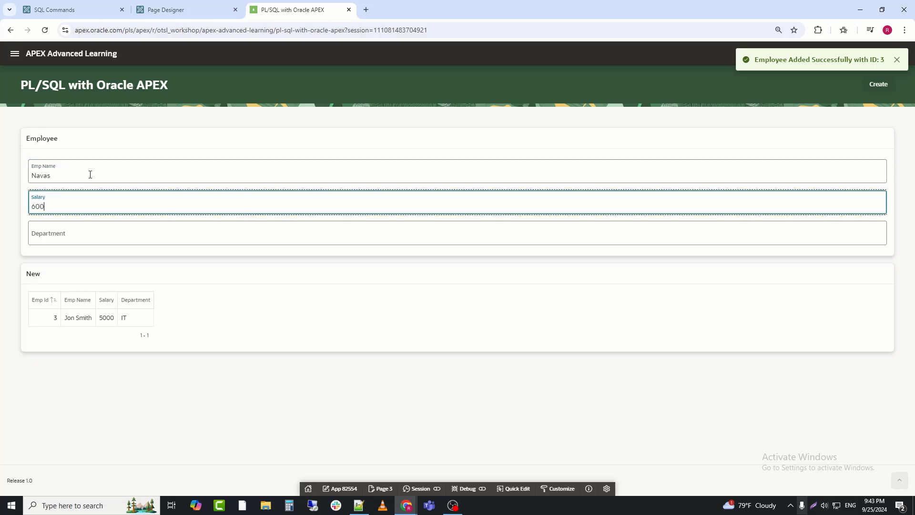
pyautogui.write('A')
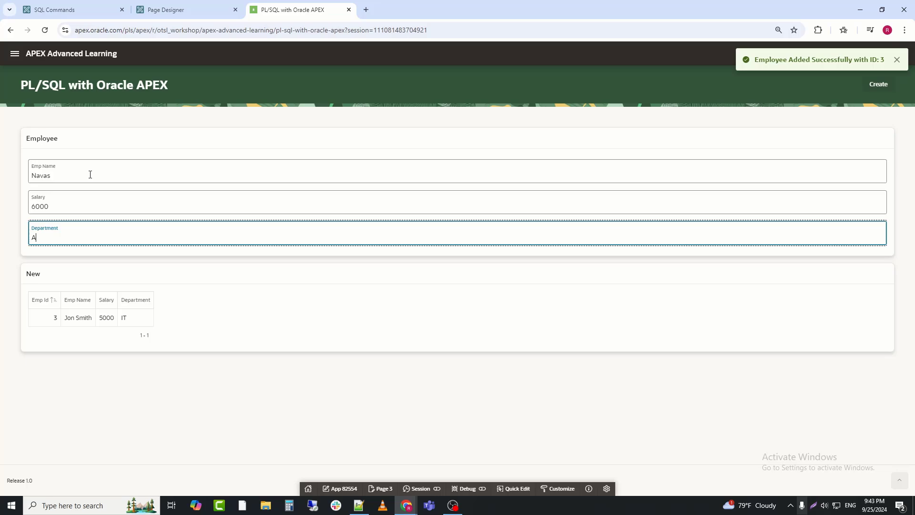
pyautogui.write('CCOUNTS')
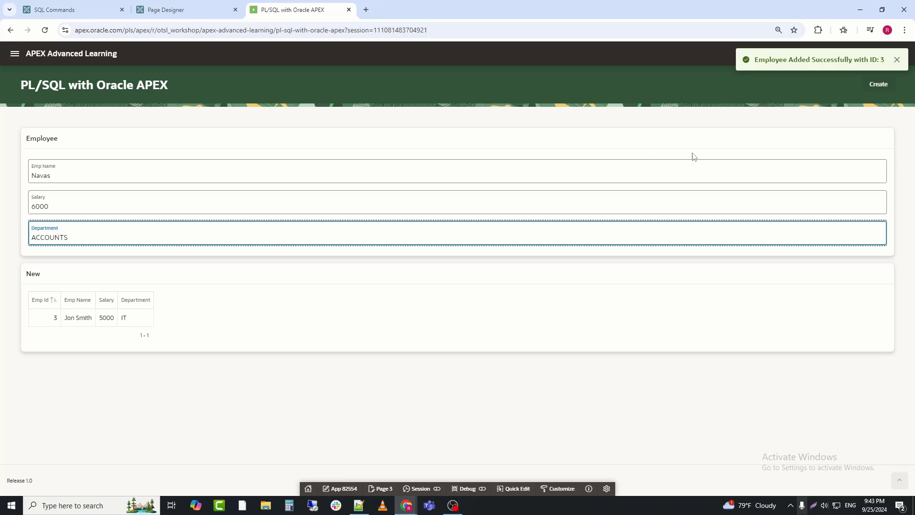
pyautogui.click(878, 84)
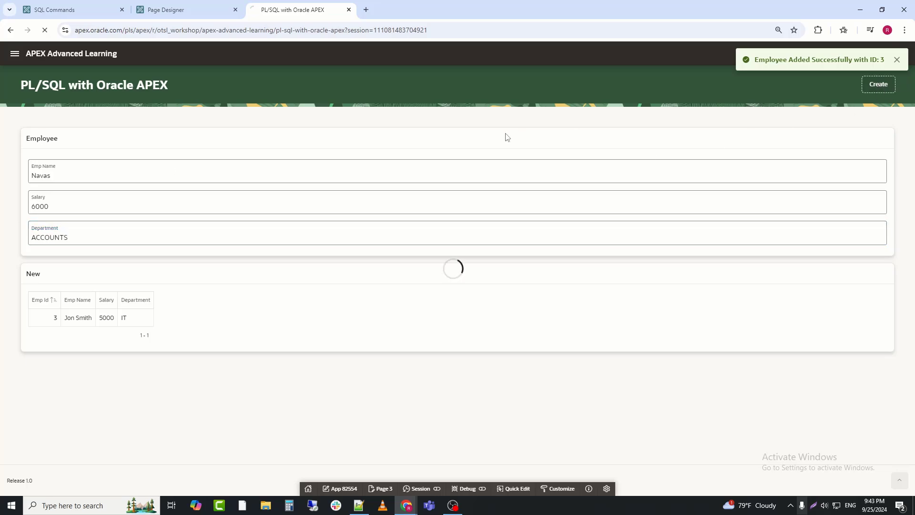
pyautogui.click(878, 84)
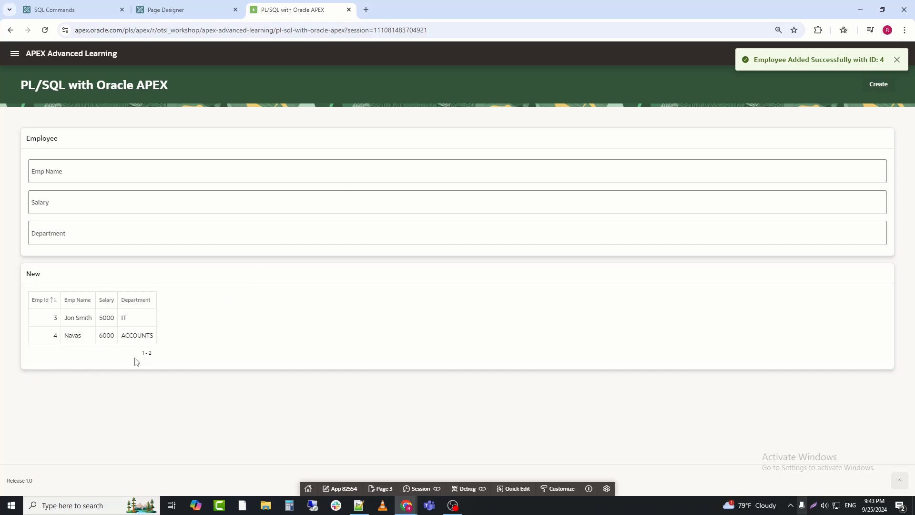
pyautogui.moveTo(405, 355)
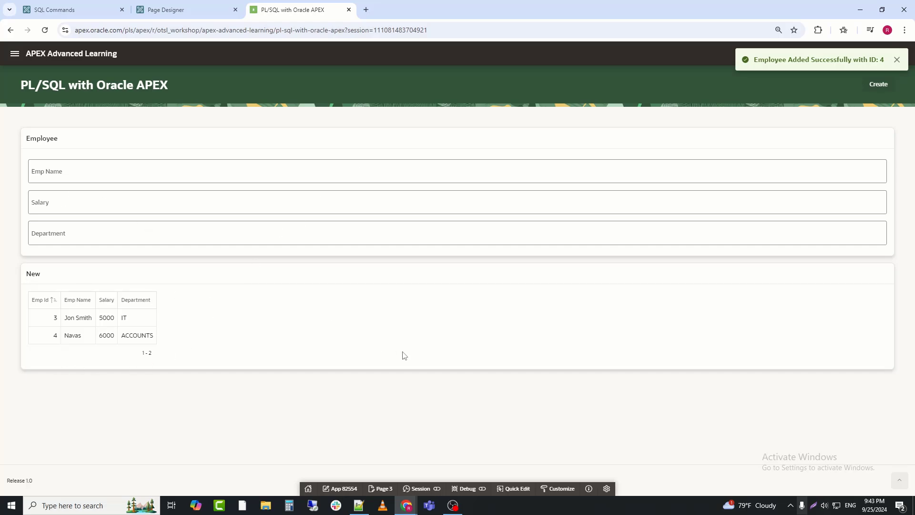